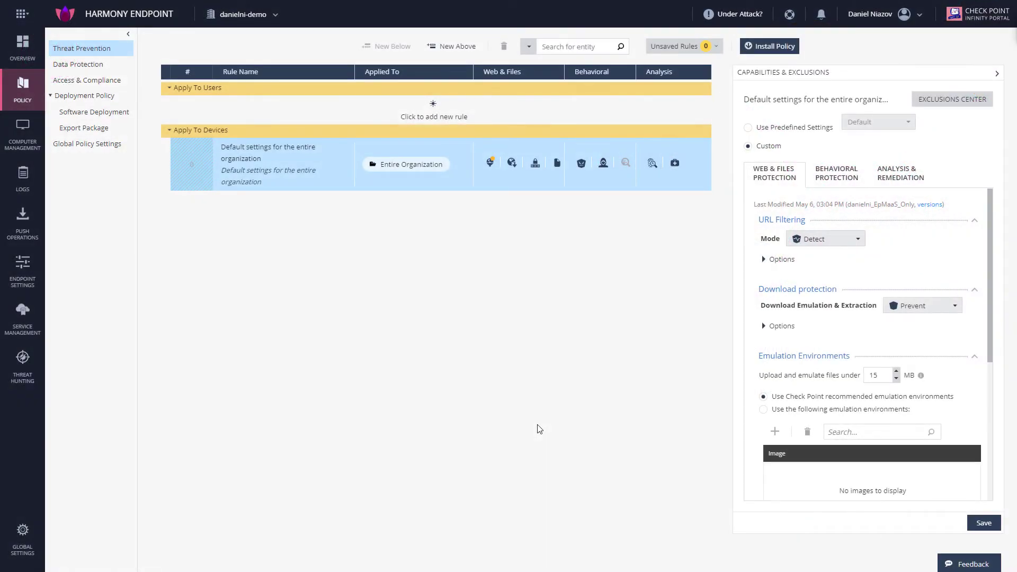
mouse_move(512, 402)
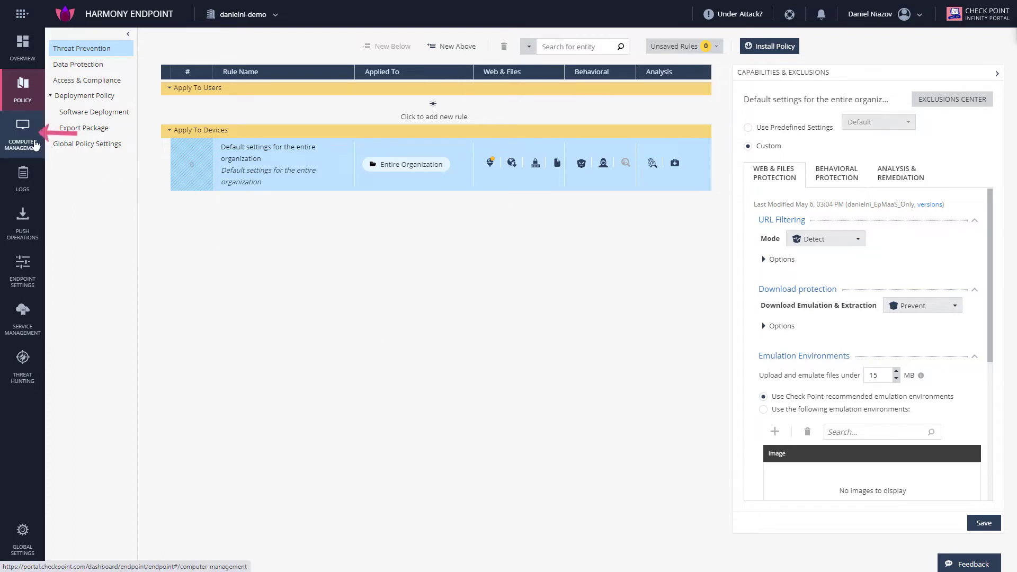
Select PC-10 in Computer Management to expose its agent settings operations.
click(22, 133)
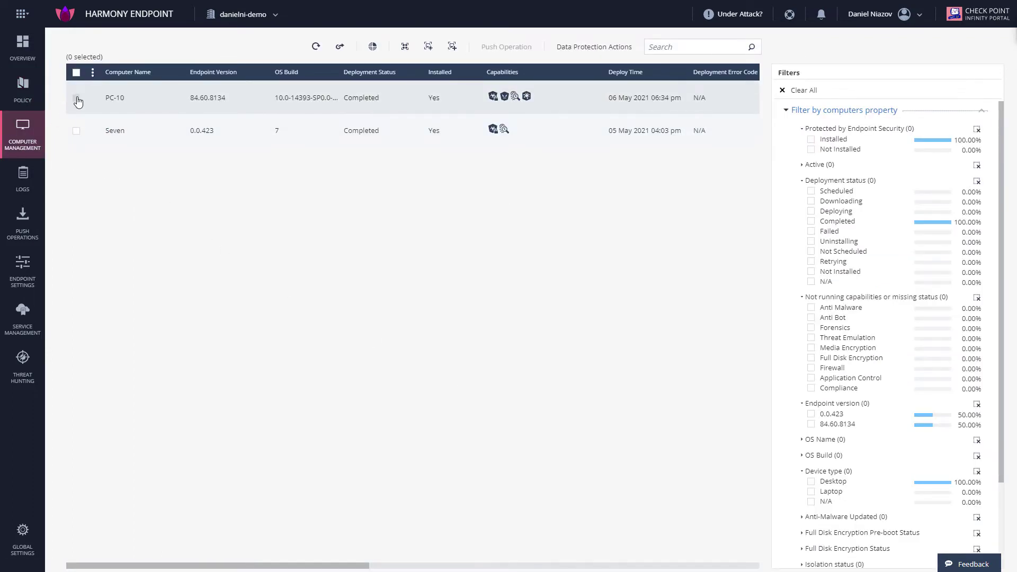
click(76, 97)
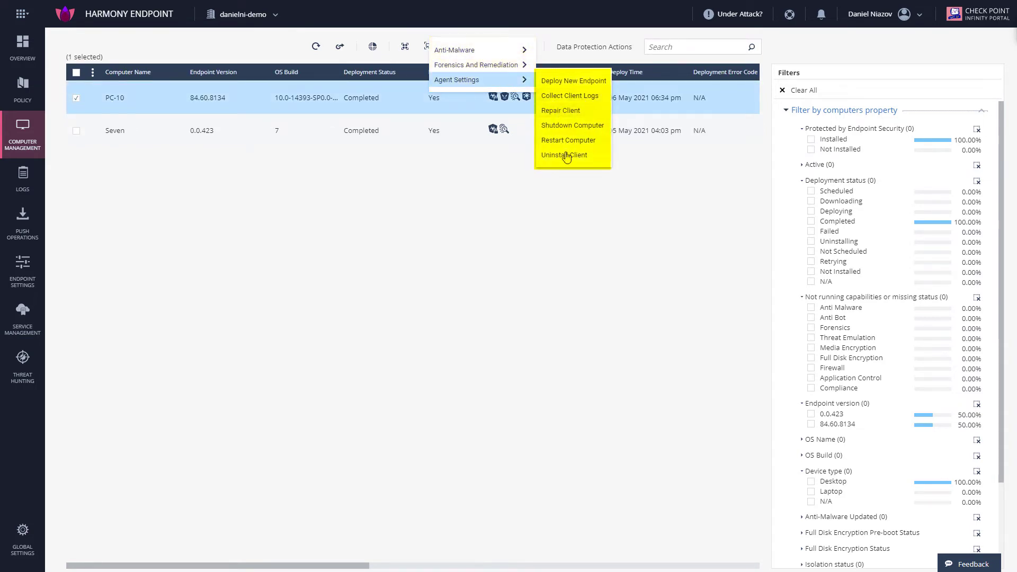
Create an Uninstall Client operation for PC-10, executed immediately with user notification.
click(564, 155)
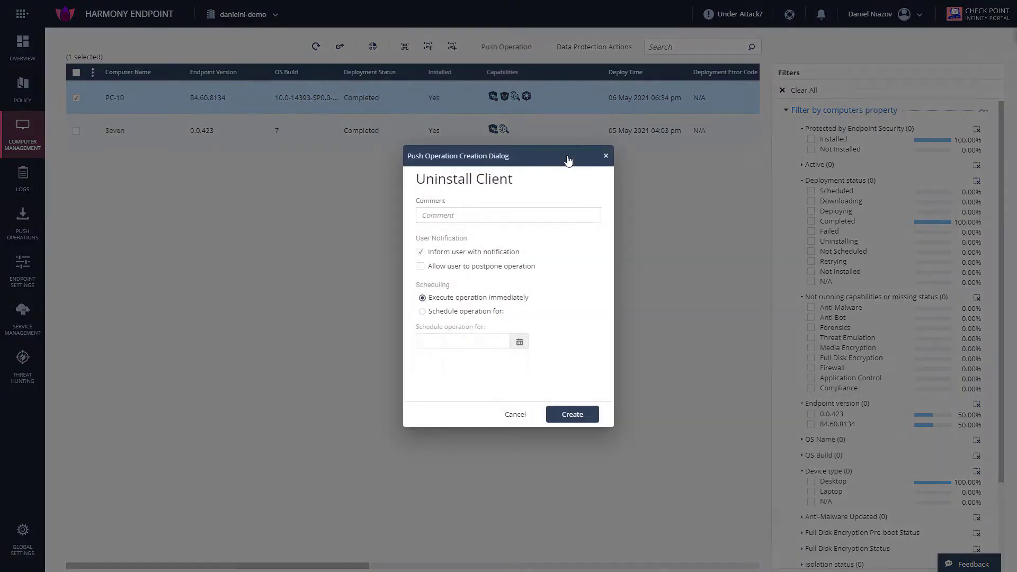
click(507, 215)
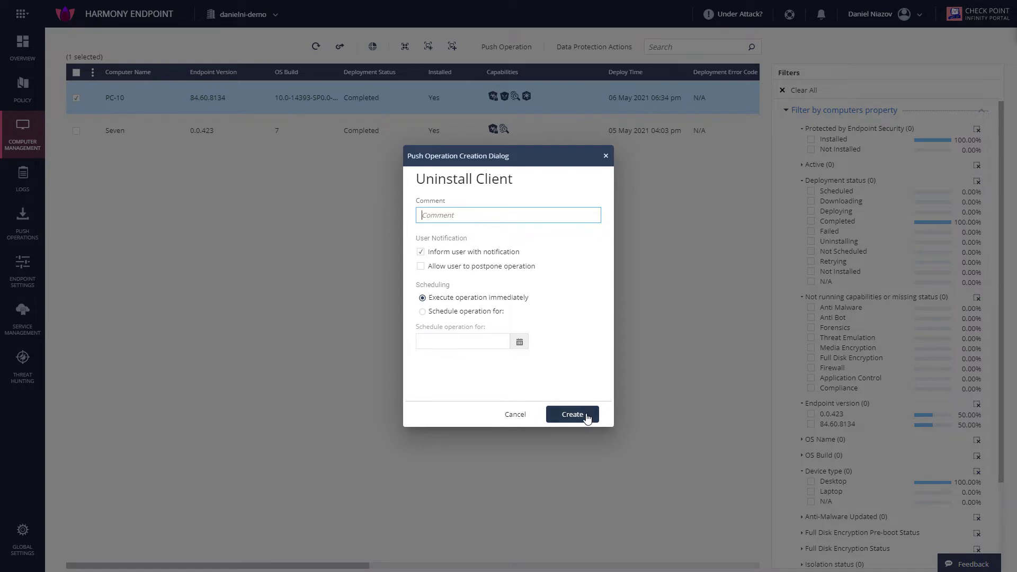
click(571, 413)
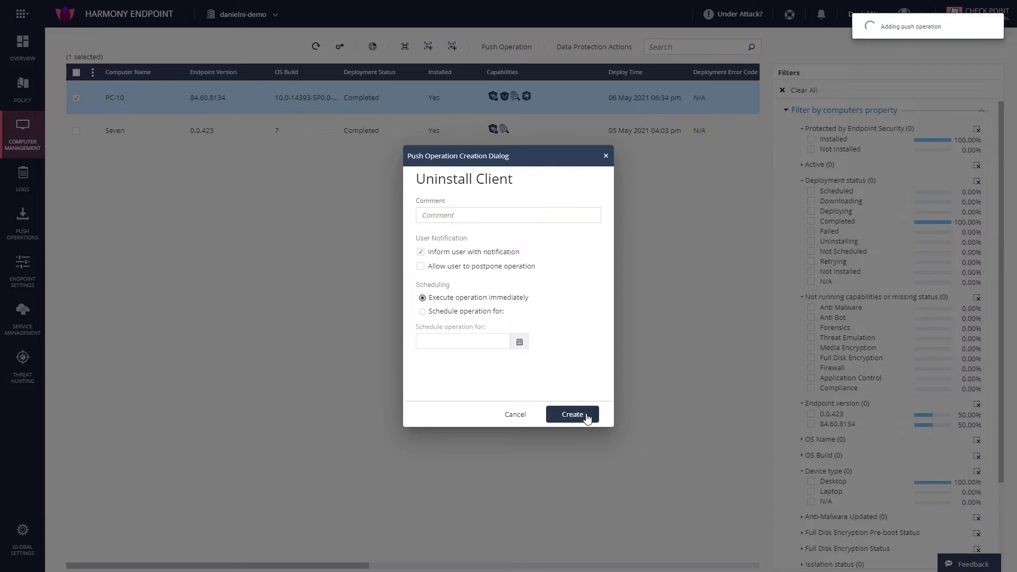
click(571, 414)
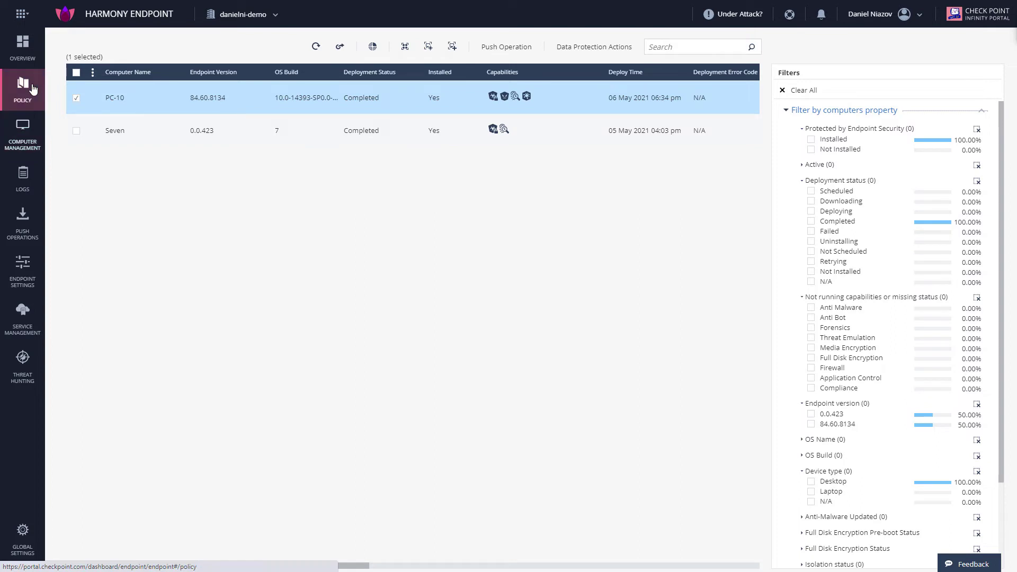
Go to Policy > Global Policy Settings to reach the Endpoint Uninstall Password section.
click(23, 90)
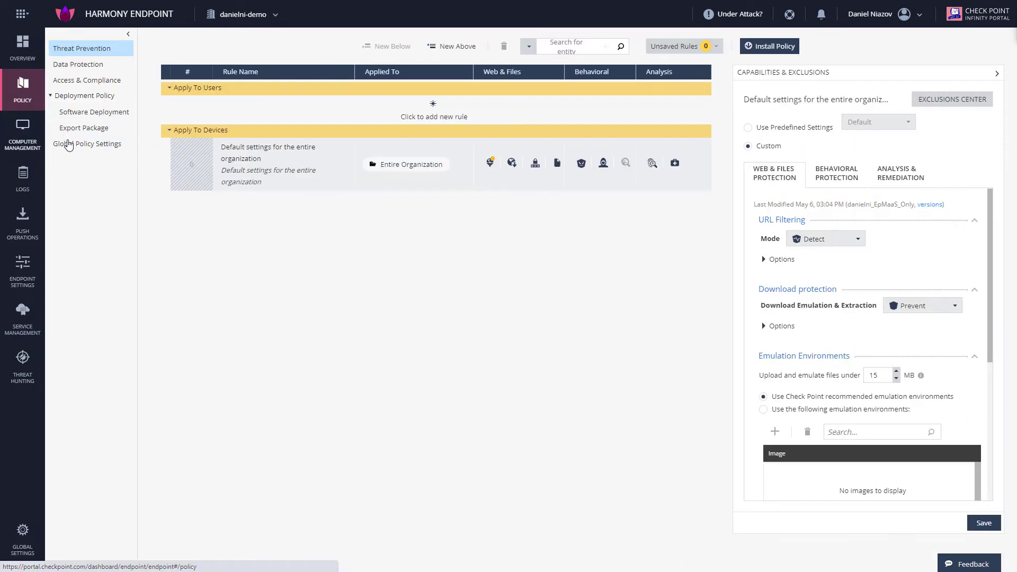
click(87, 144)
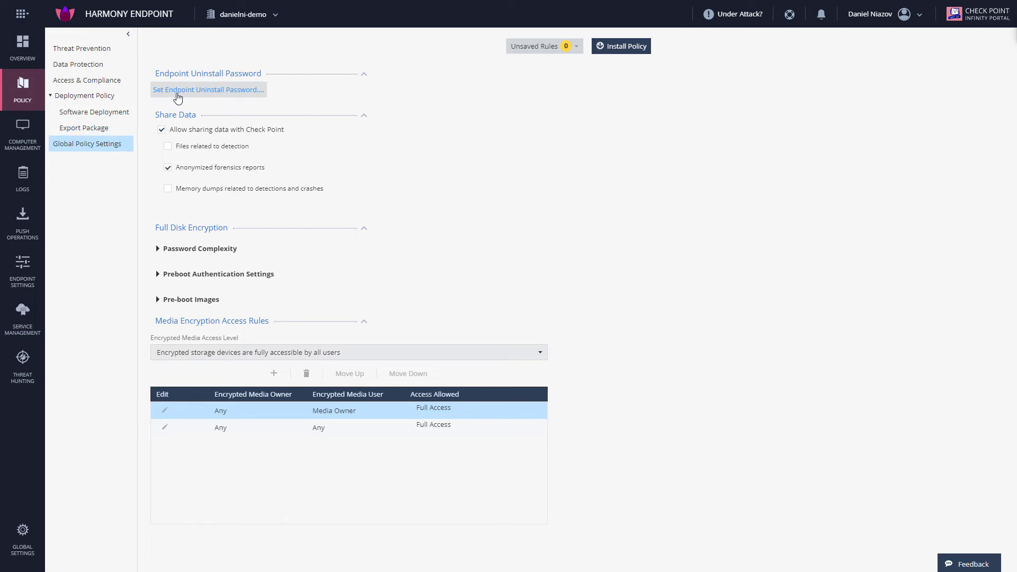
mouse_move(208, 90)
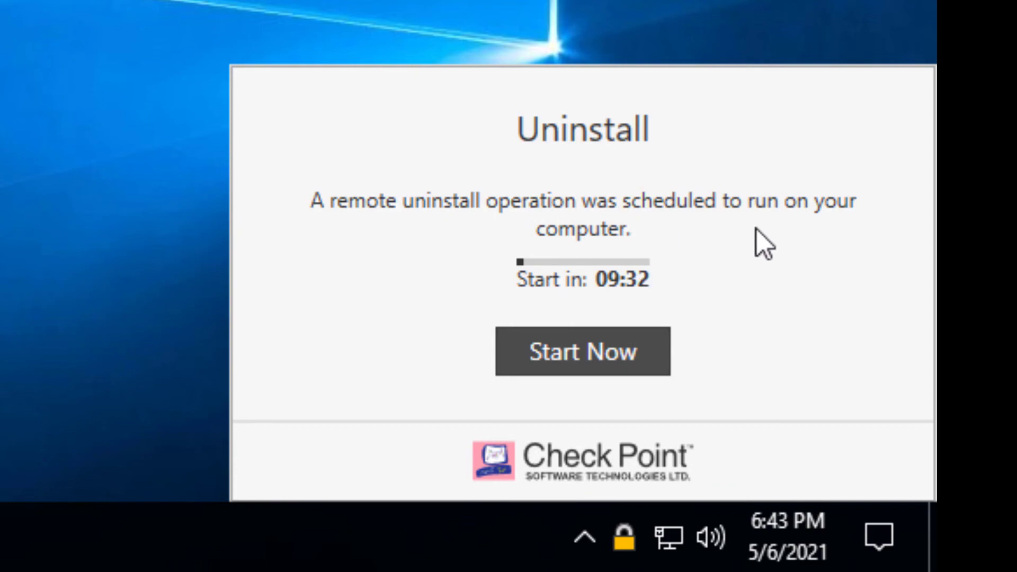
mouse_move(577, 298)
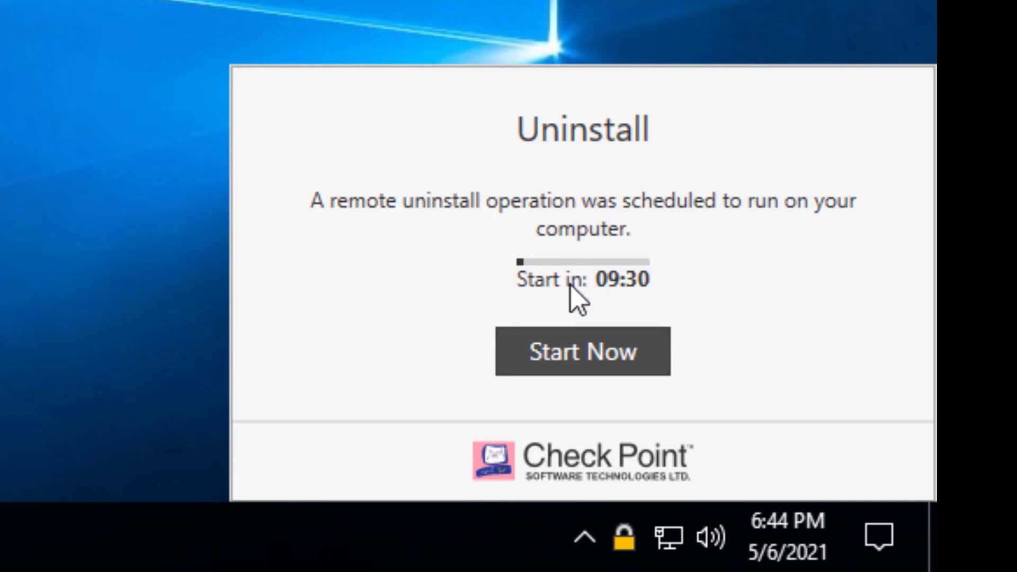